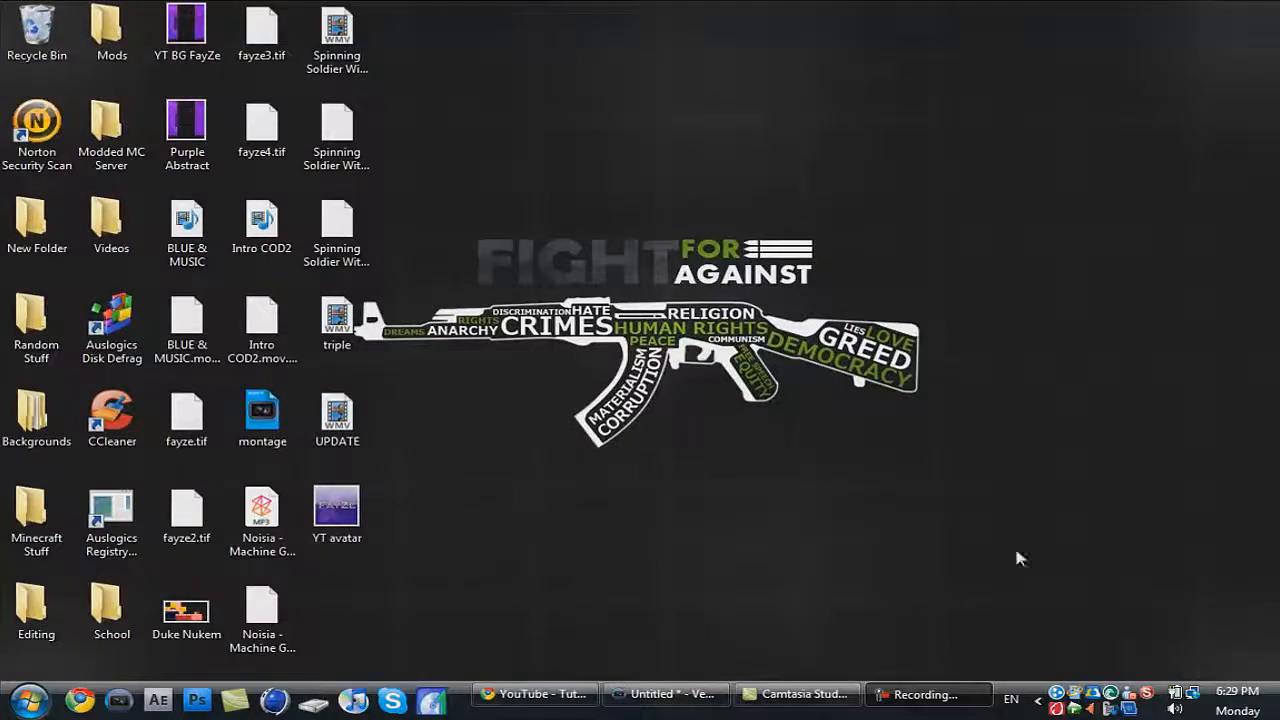
mouse_move(1065, 658)
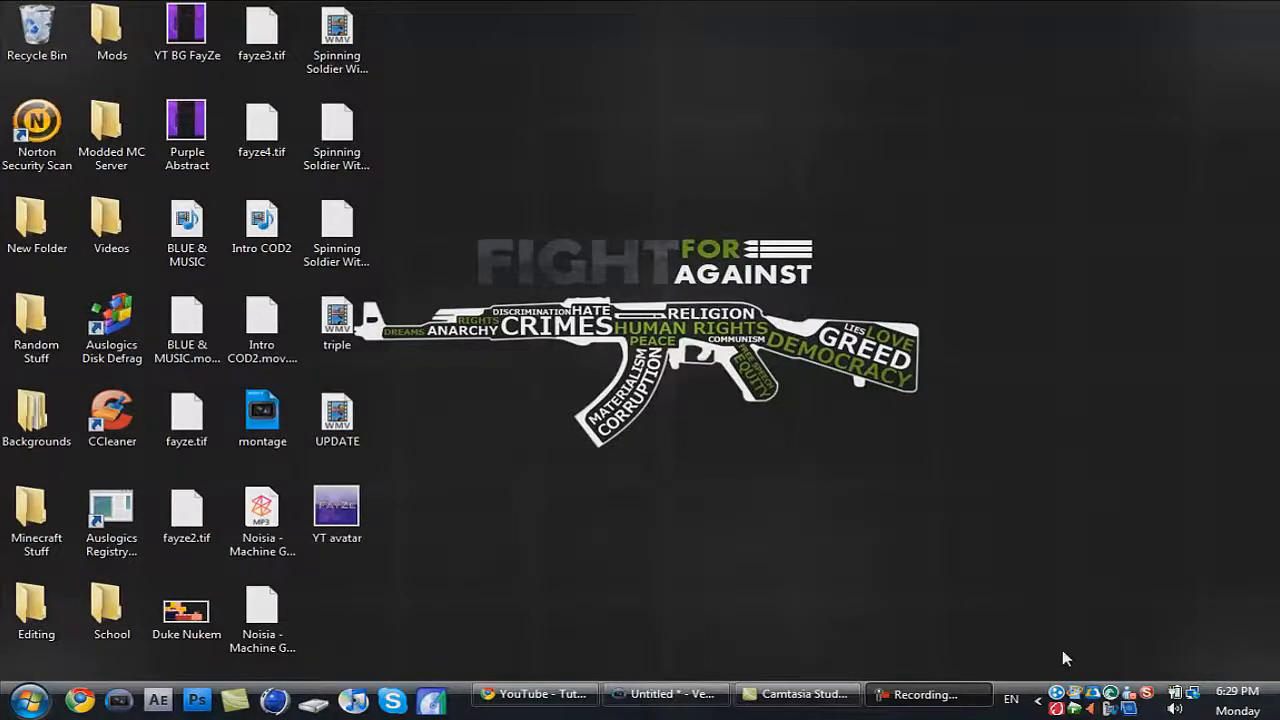
mouse_move(800, 516)
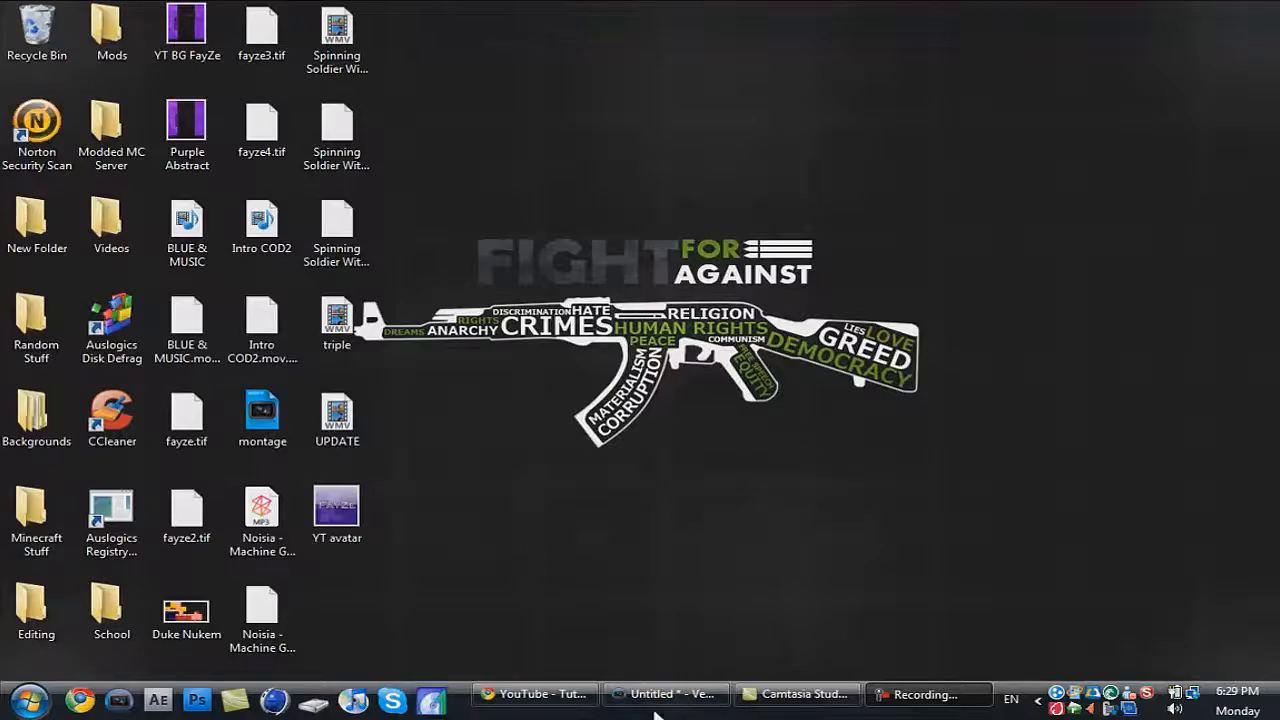
Step: Bring up the Vegas project and dismiss the Event Pan/Crop window to show the three clips
left_click(665, 693)
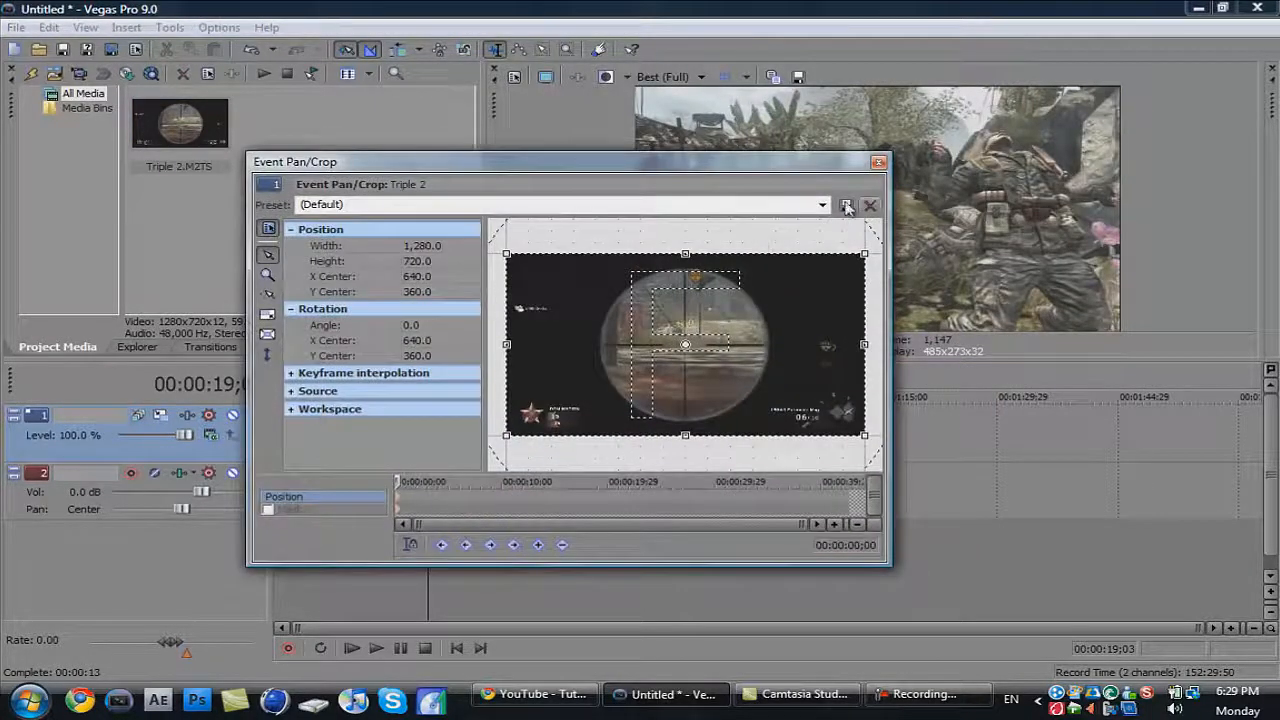
left_click(821, 205)
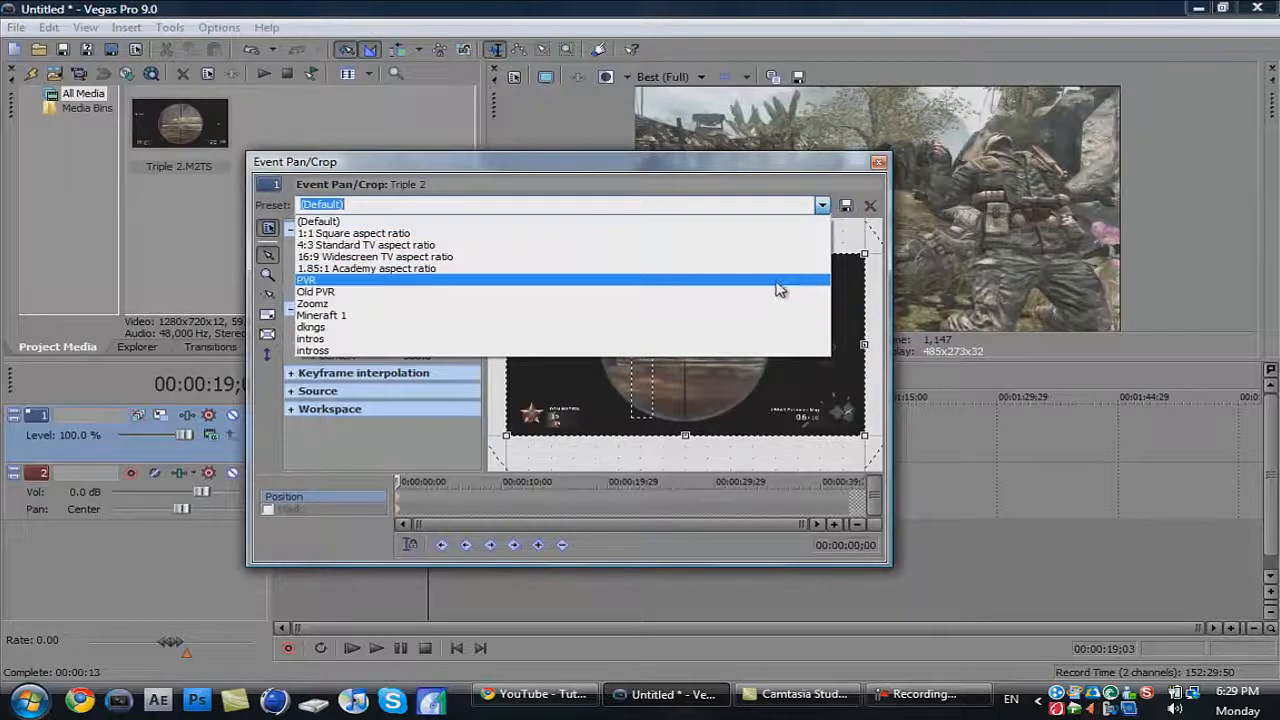
left_click(870, 205)
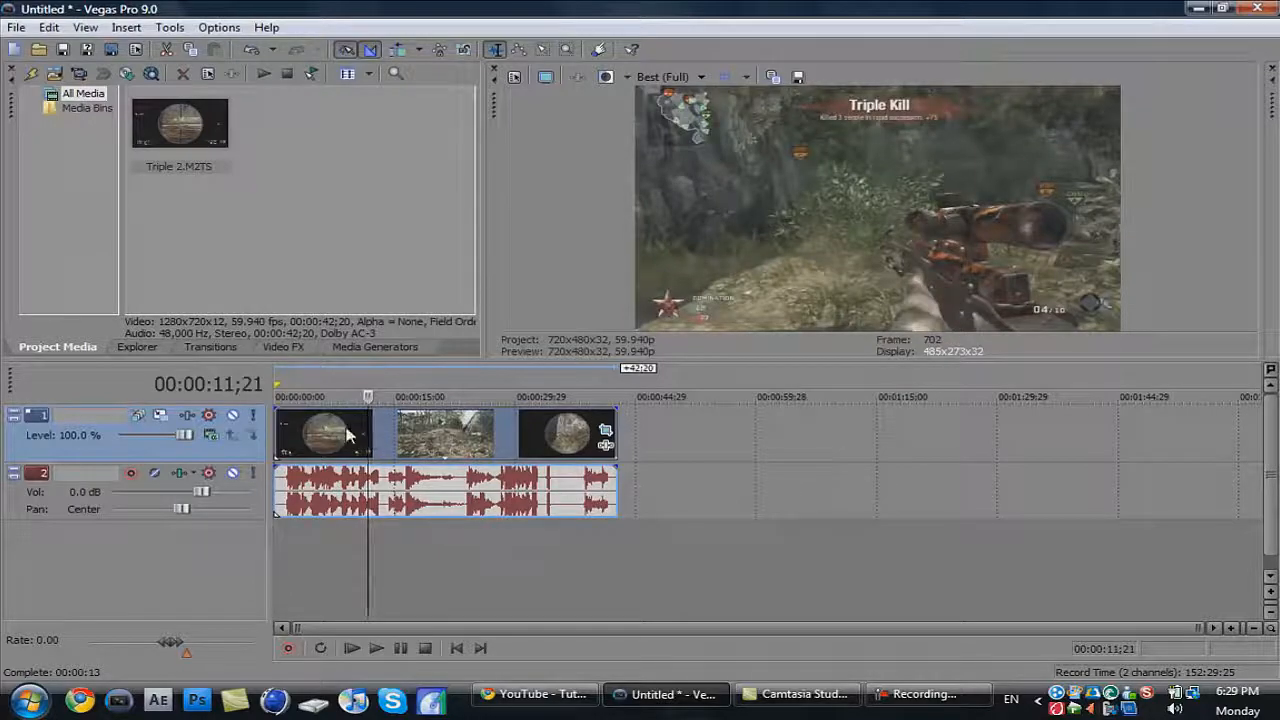
Step: Add Color Curves to the Triple 2 clip and keep the second Color Curves effect off
left_click(283, 347)
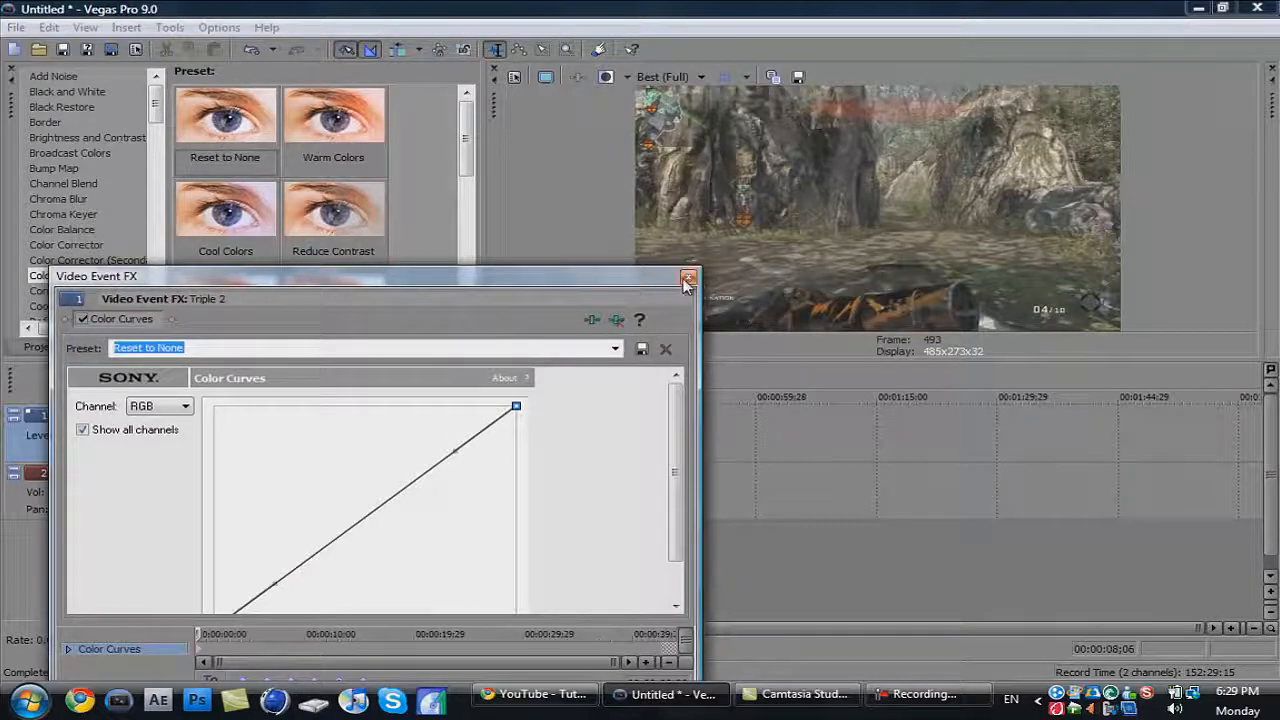
left_click(688, 278)
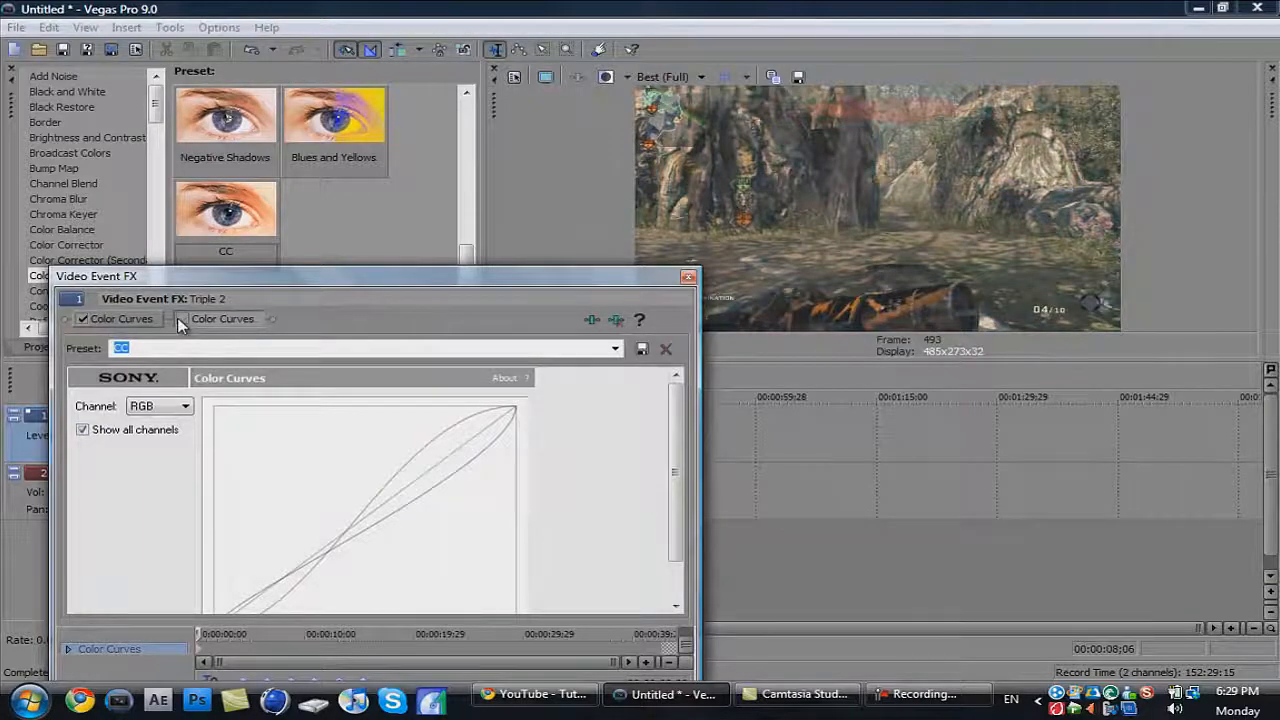
left_click(184, 318)
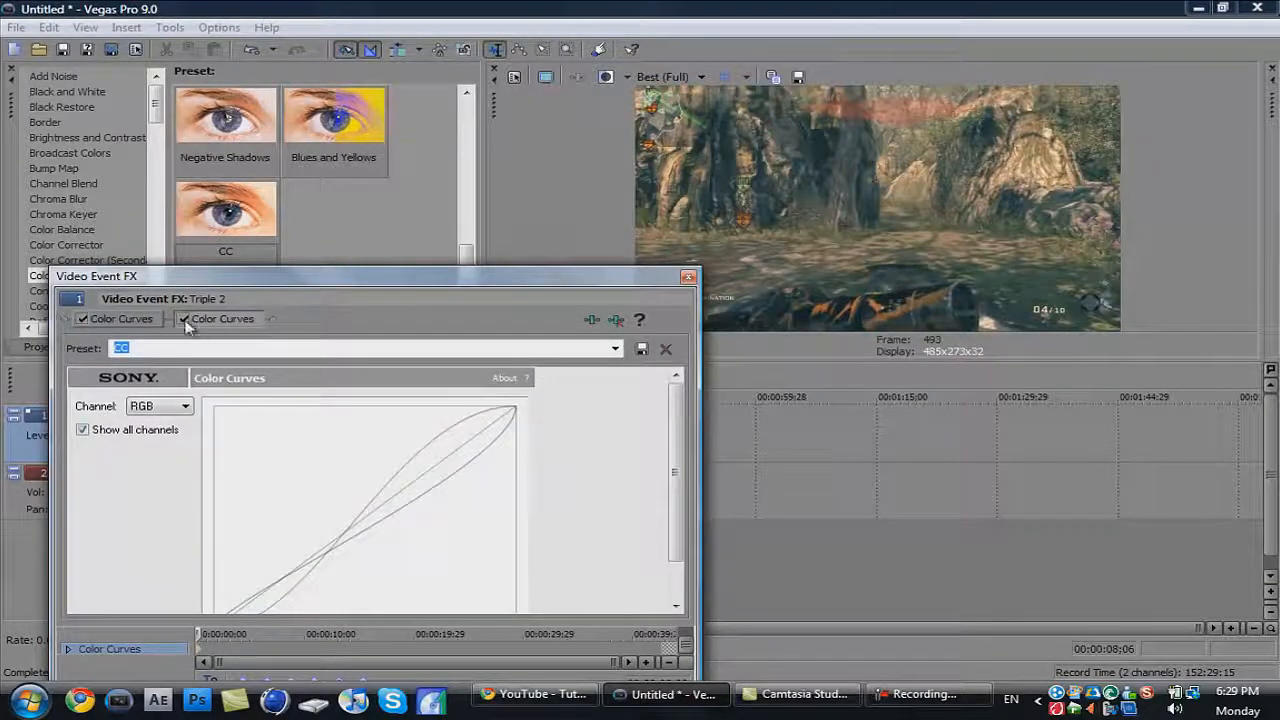
left_click(183, 318)
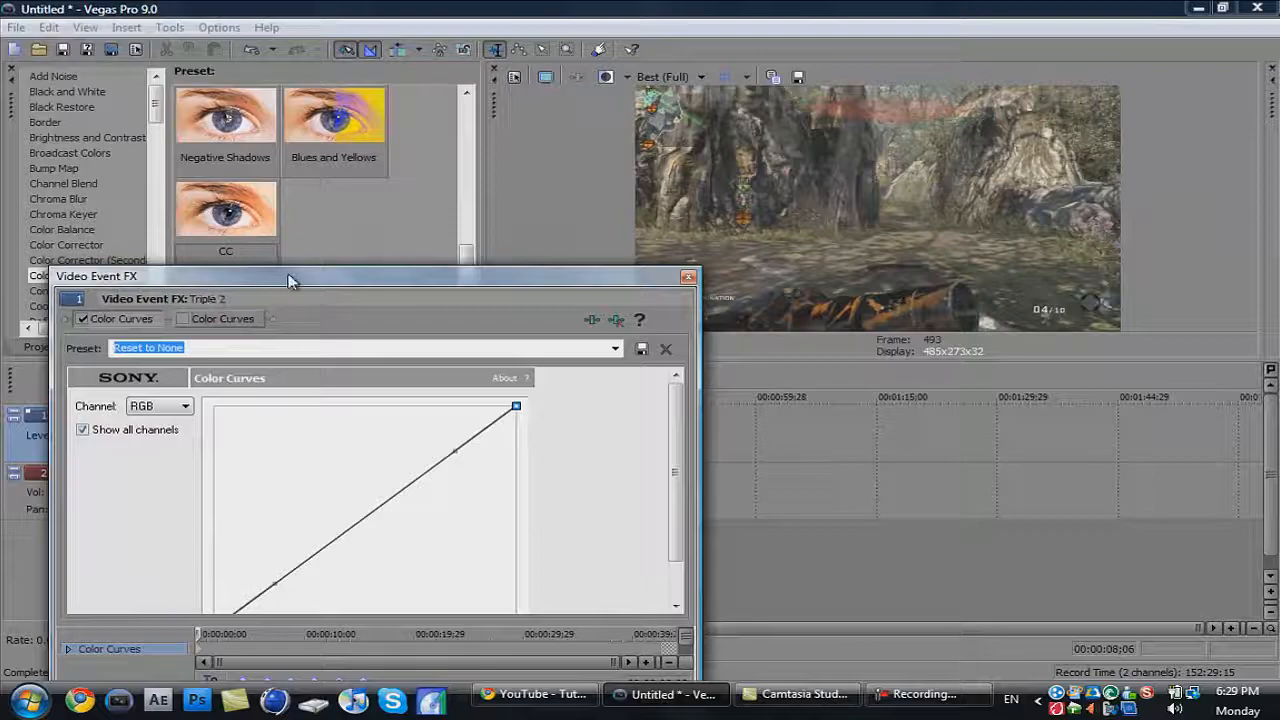
Step: Select the Red channel and bend its curve into an S-shape
left_click_drag(290, 276, 380, 236)
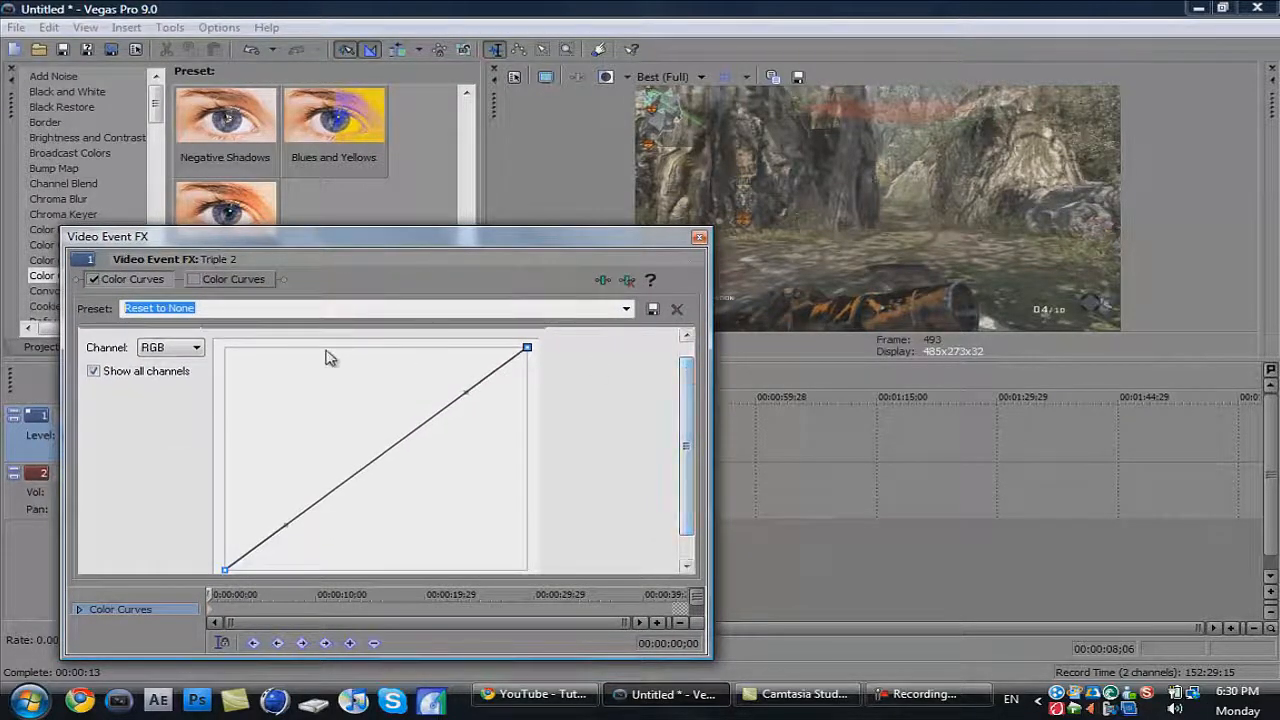
left_click(197, 347)
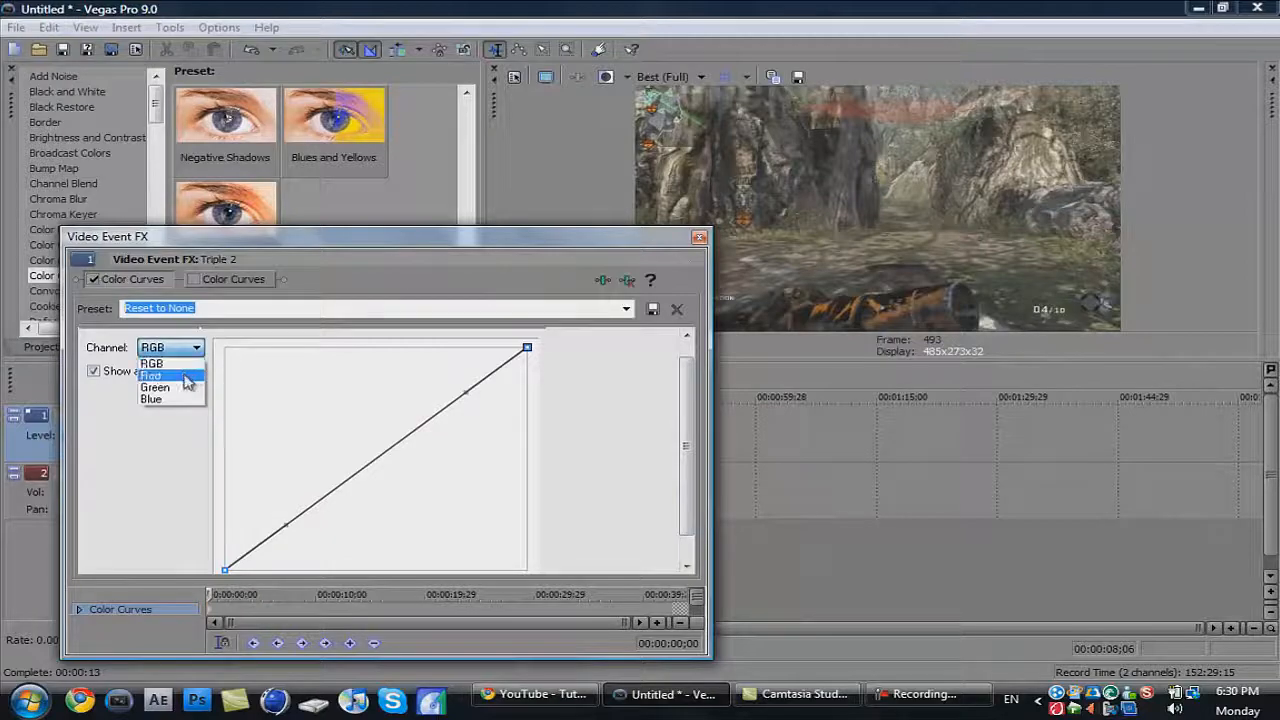
left_click(151, 375)
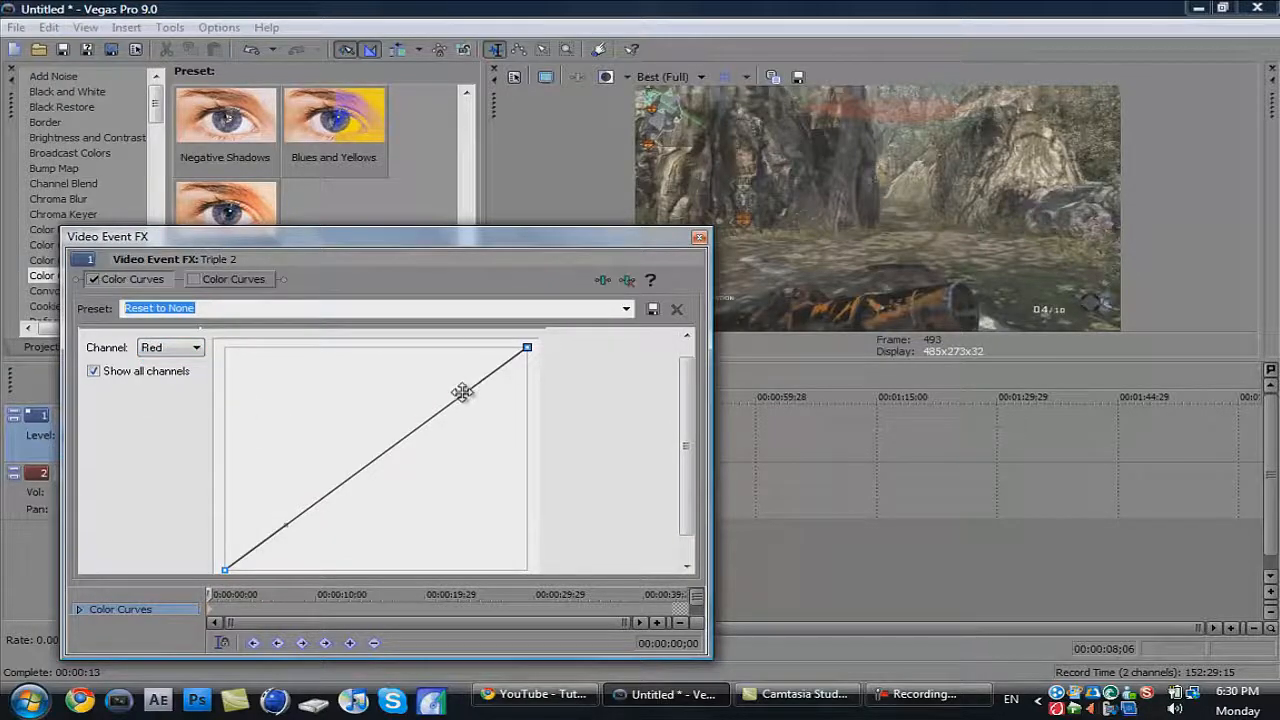
left_click_drag(463, 392, 425, 347)
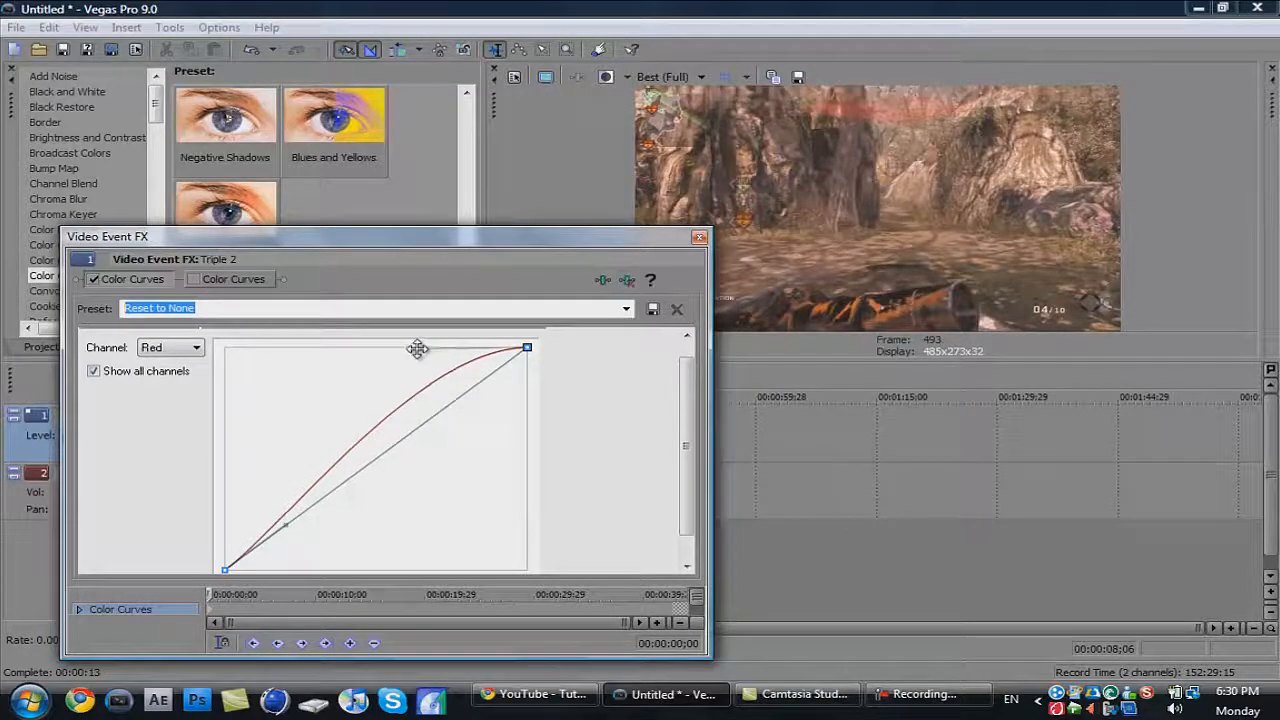
left_click_drag(418, 348, 283, 520)
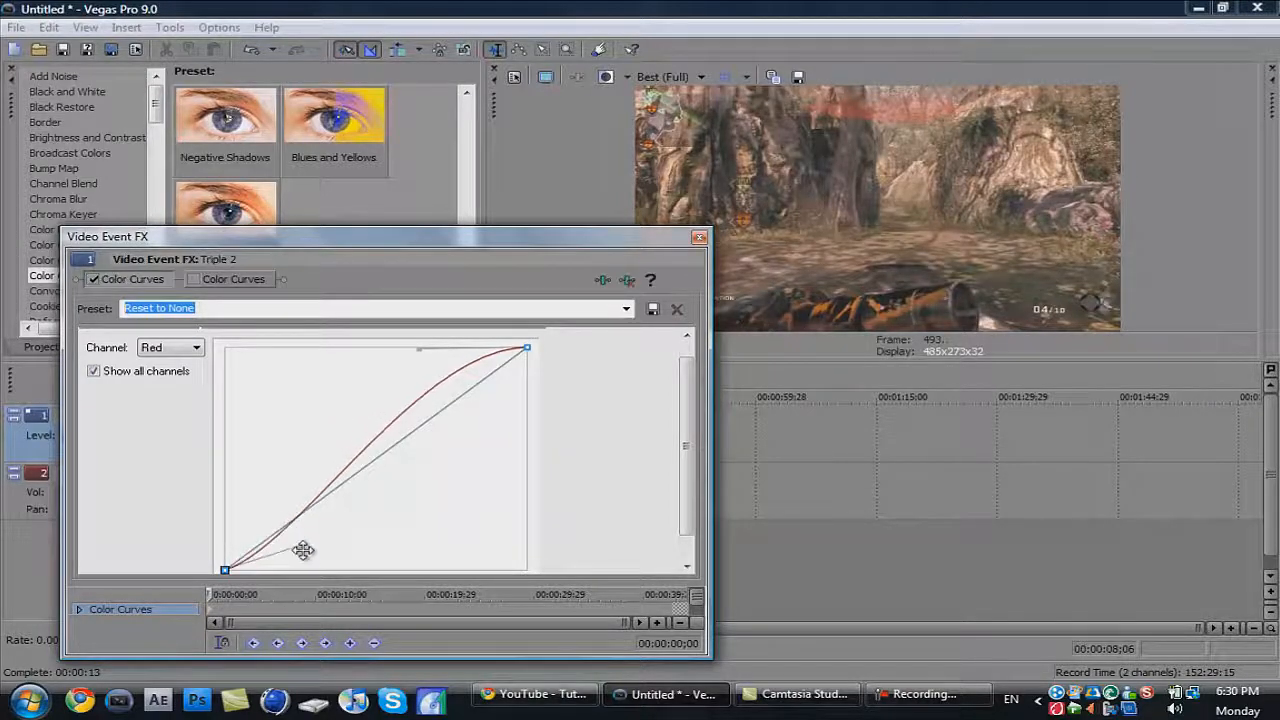
left_click_drag(303, 550, 330, 570)
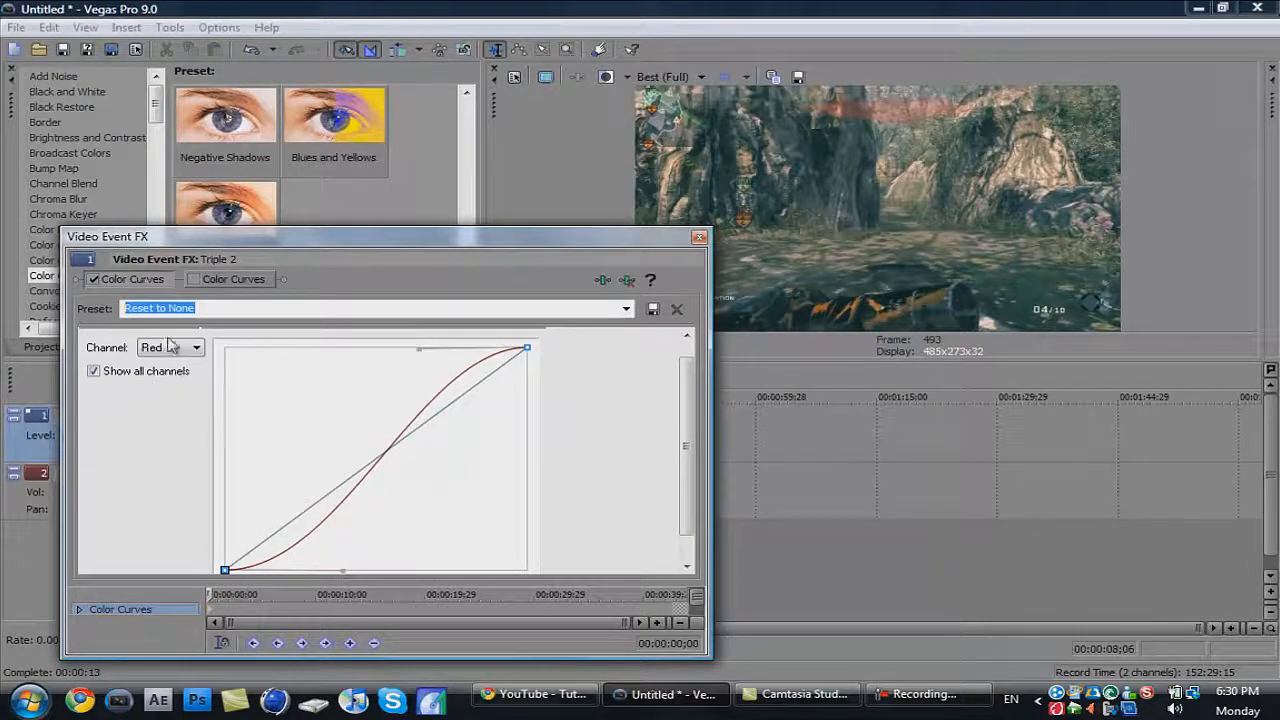
Step: Switch to the Blue channel and shape a reversed S-curve for cooler tones
left_click(170, 347)
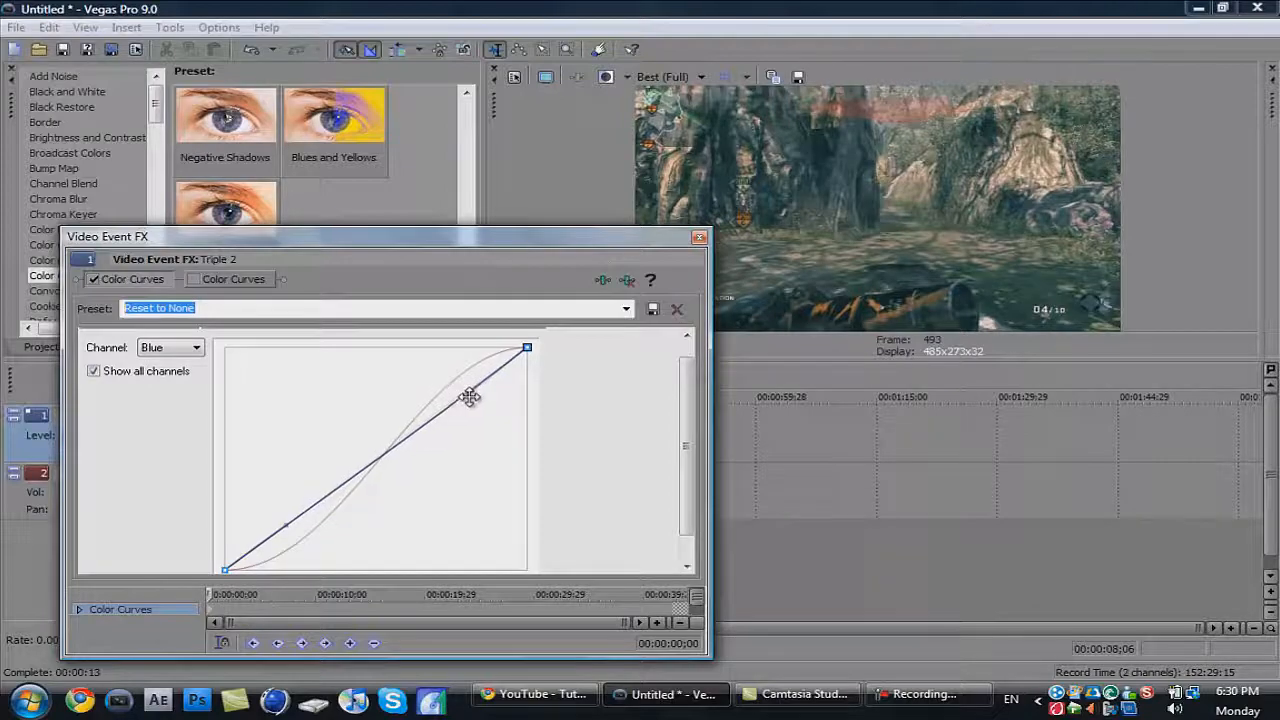
left_click_drag(470, 398, 525, 418)
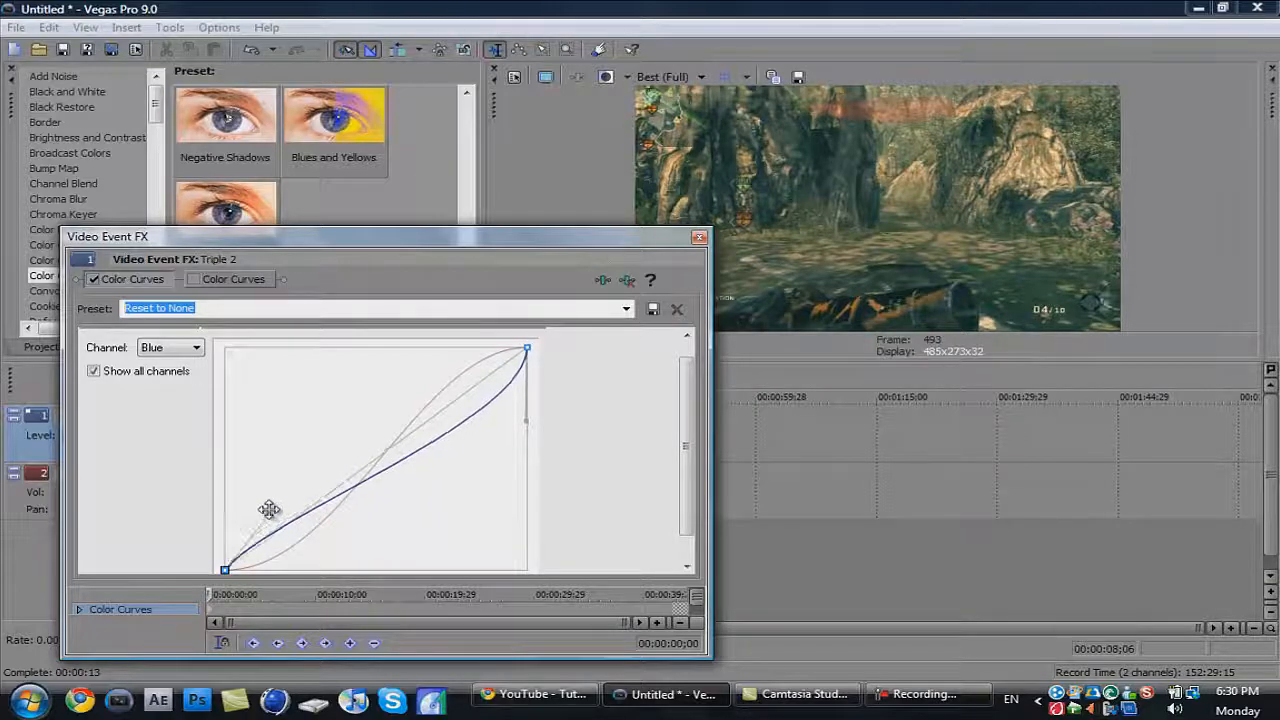
left_click_drag(268, 510, 224, 497)
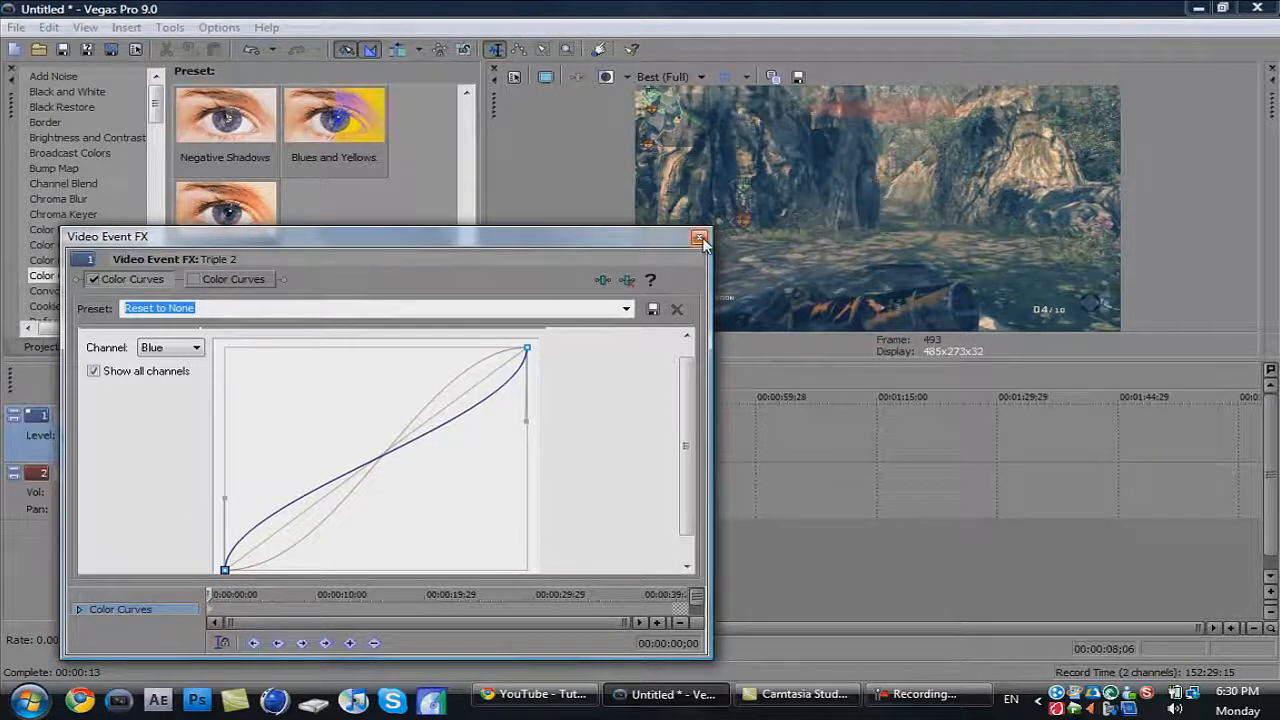
Step: Close the Color Curves settings and the Video Event FX window after adding Sharpen
left_click(699, 238)
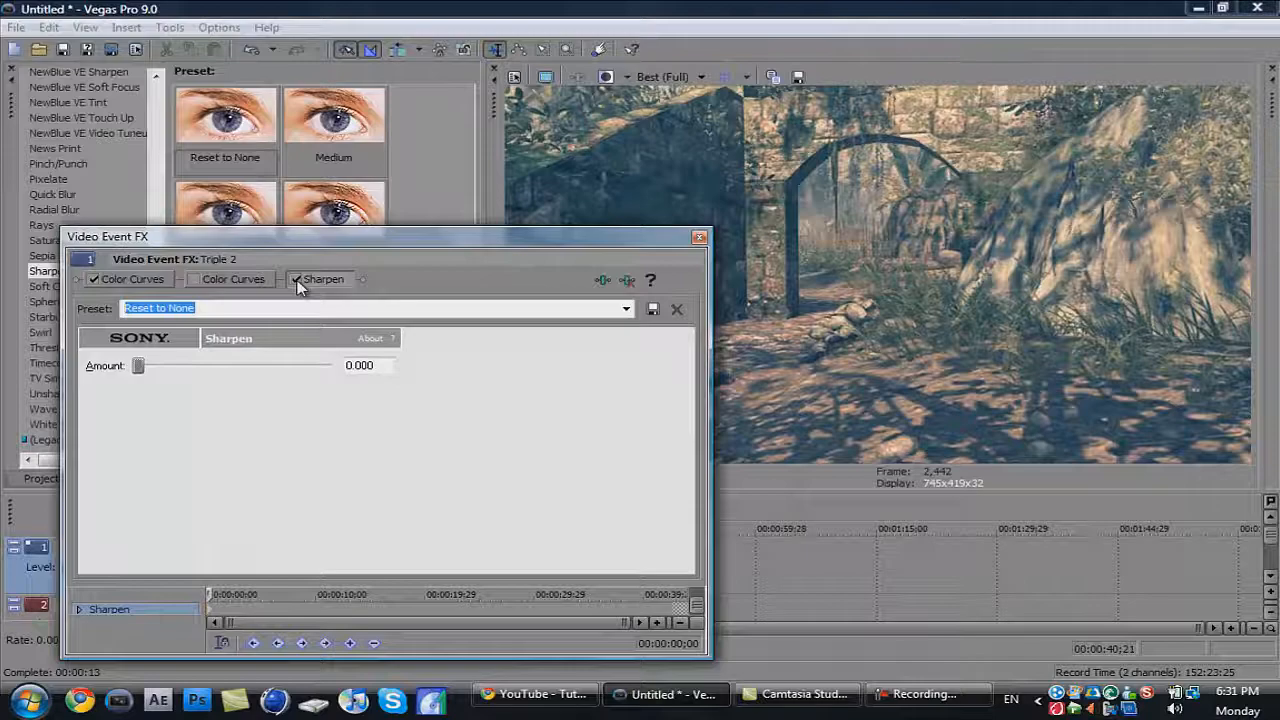
mouse_move(490, 297)
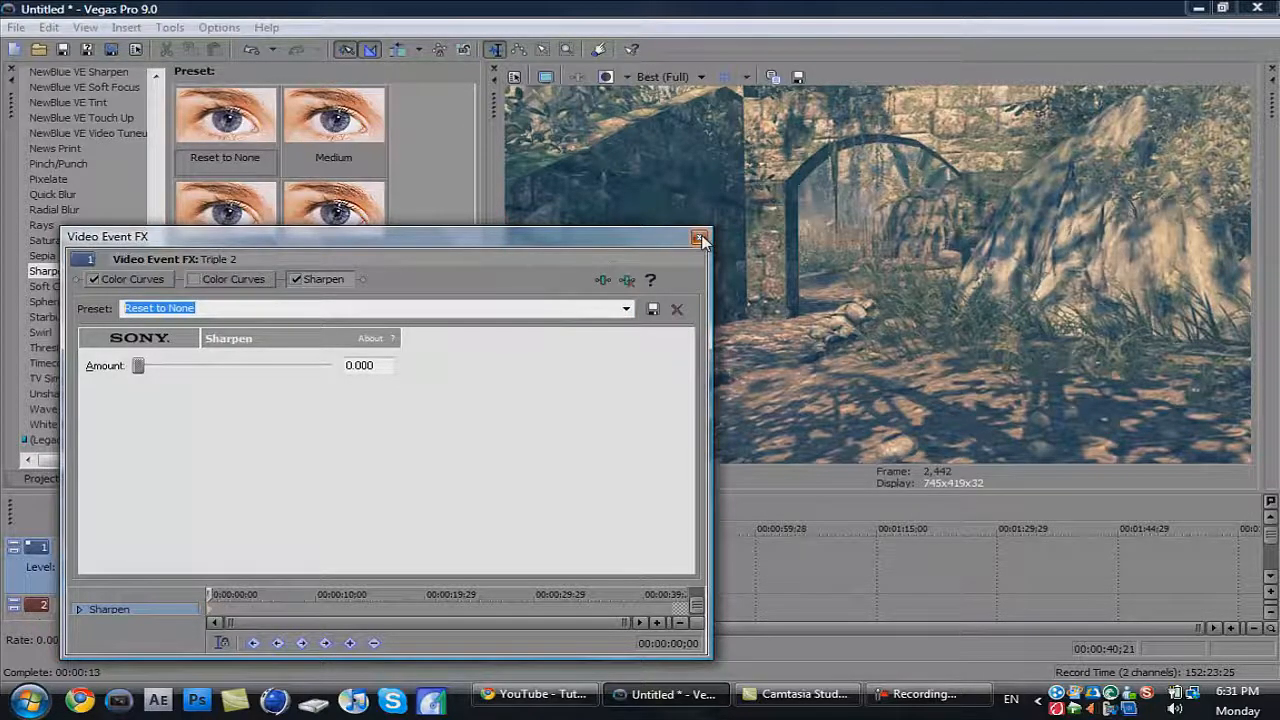
left_click(701, 238)
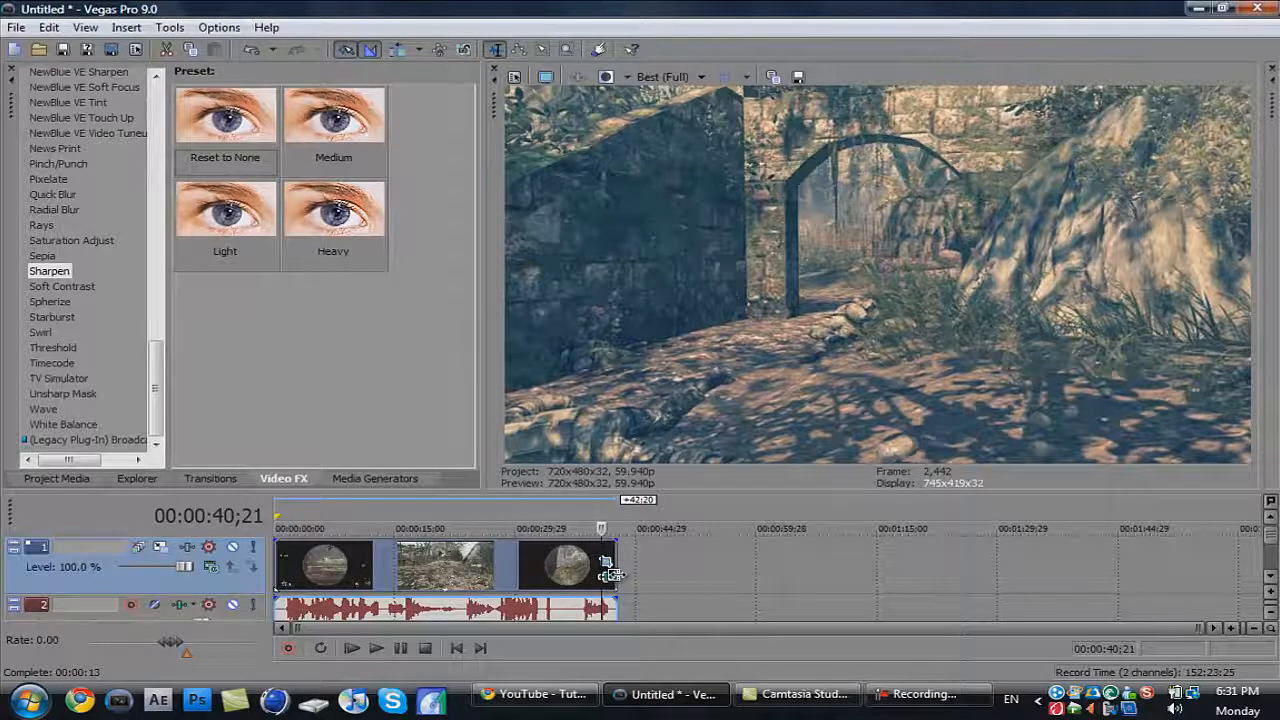